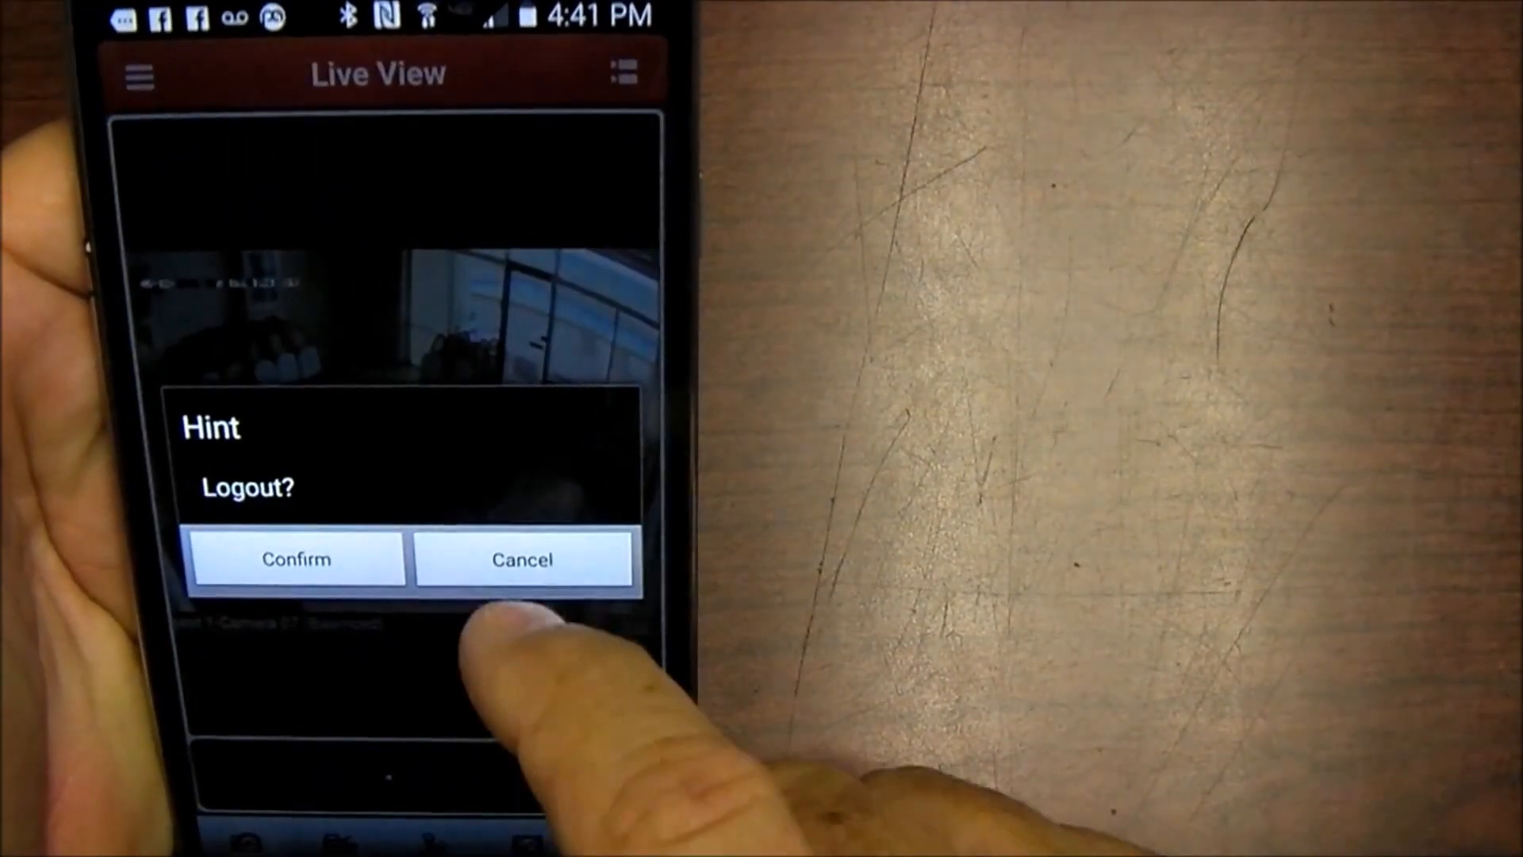
Decline the logout prompt and bring up the main menu over Camera 07's live view
left_click(523, 558)
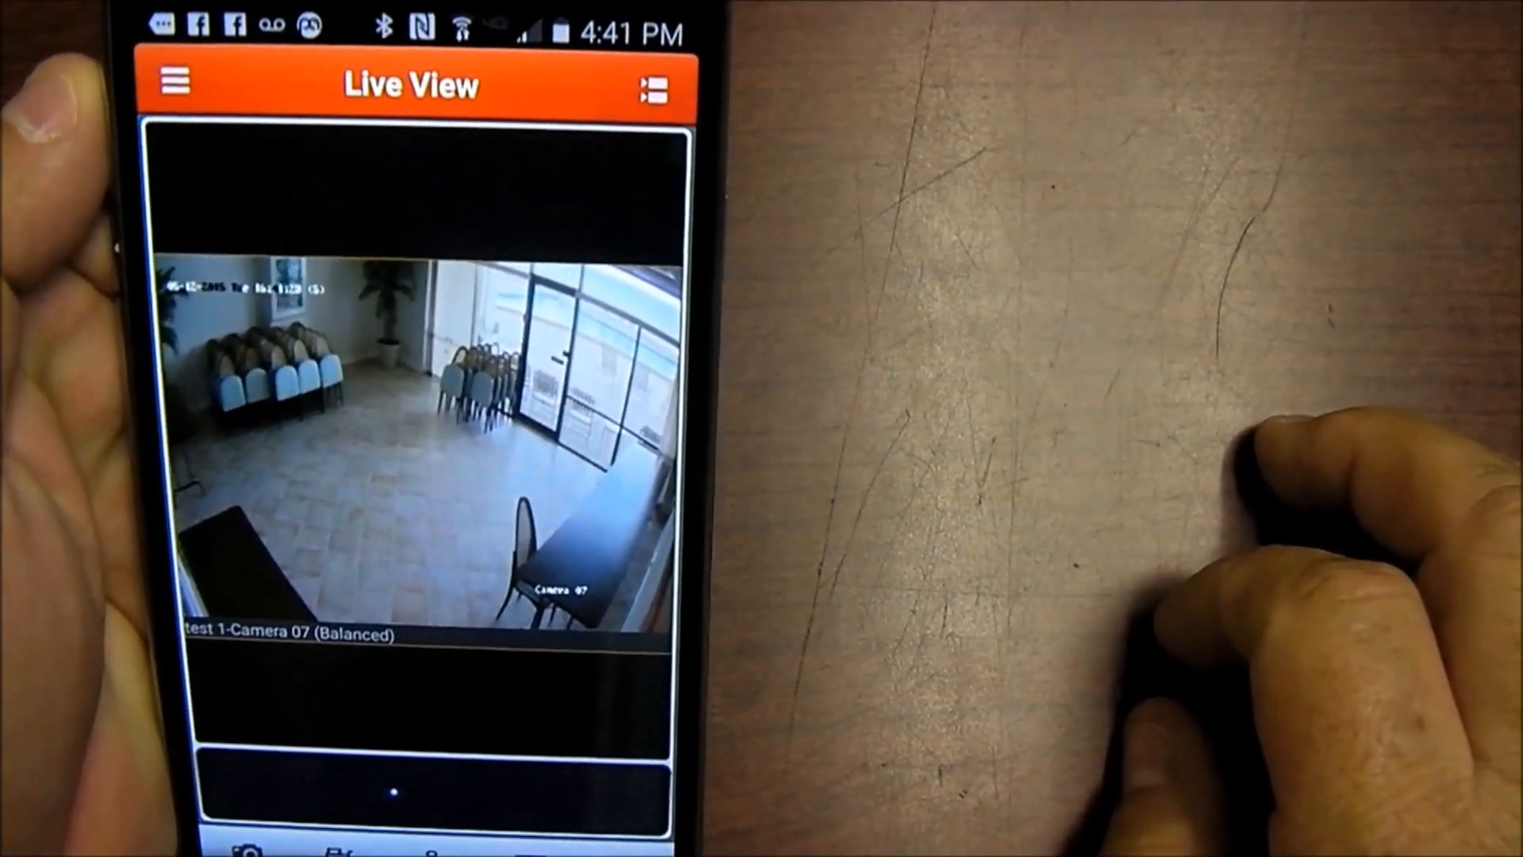
left_click(170, 86)
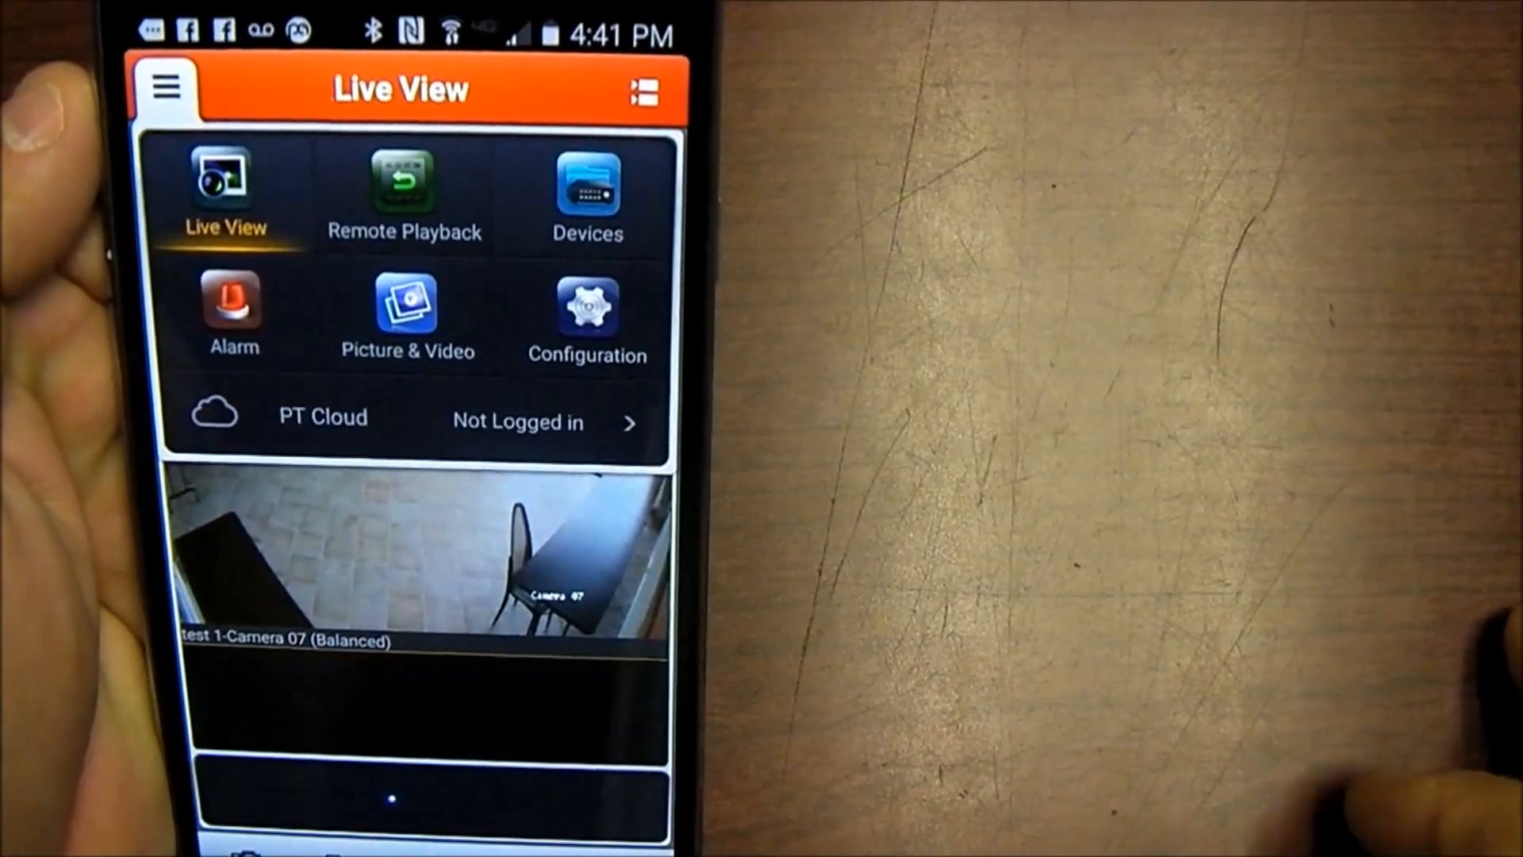
Enter Remote Playback and set the search window to 2015-05-11, 16:00 to 16:15
left_click(403, 189)
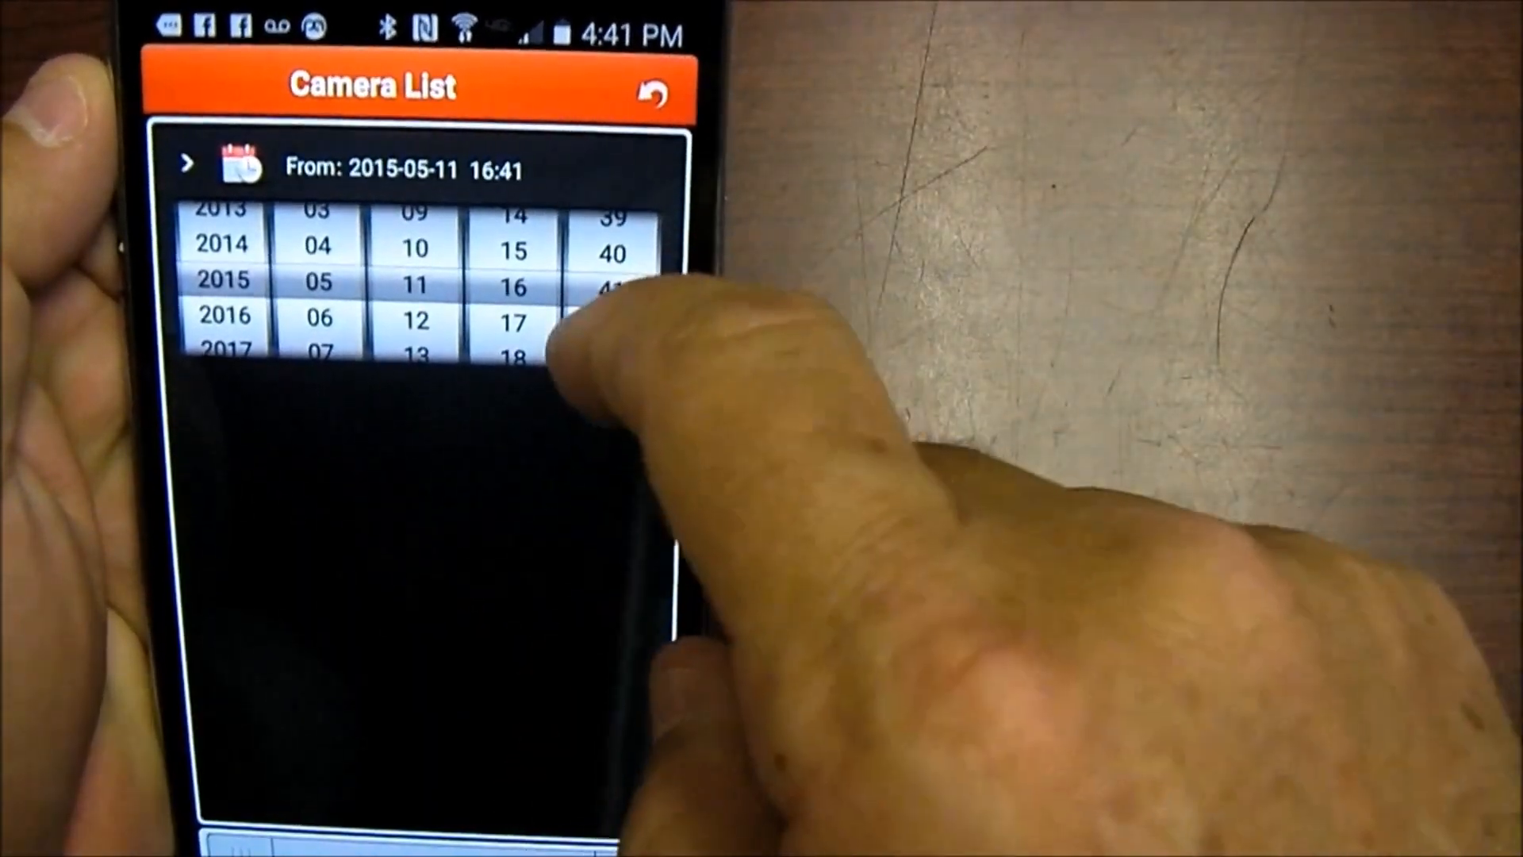
scroll("down", 3)
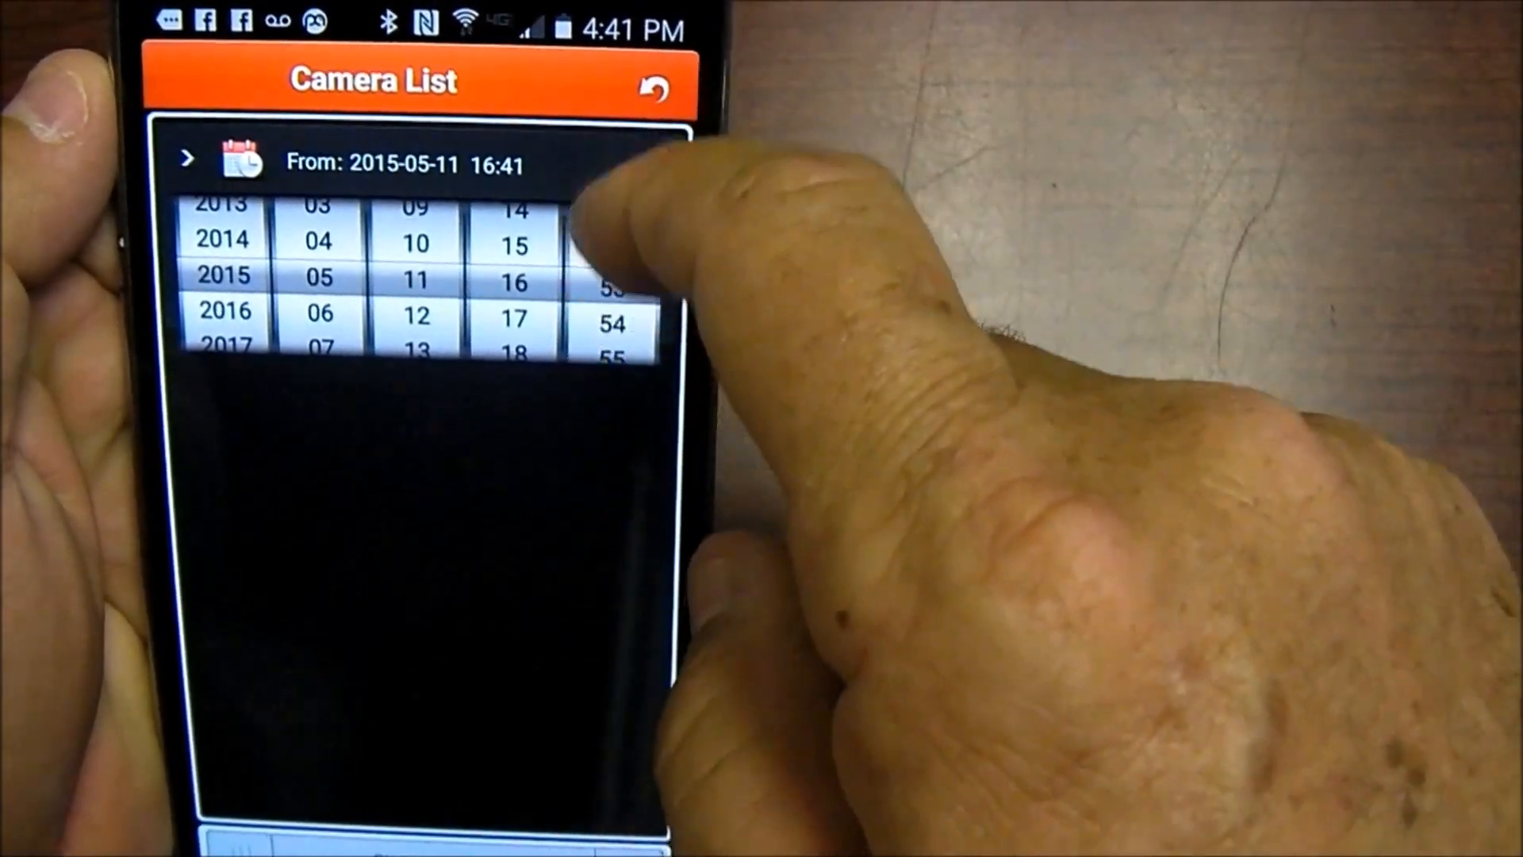
scroll("down", 3)
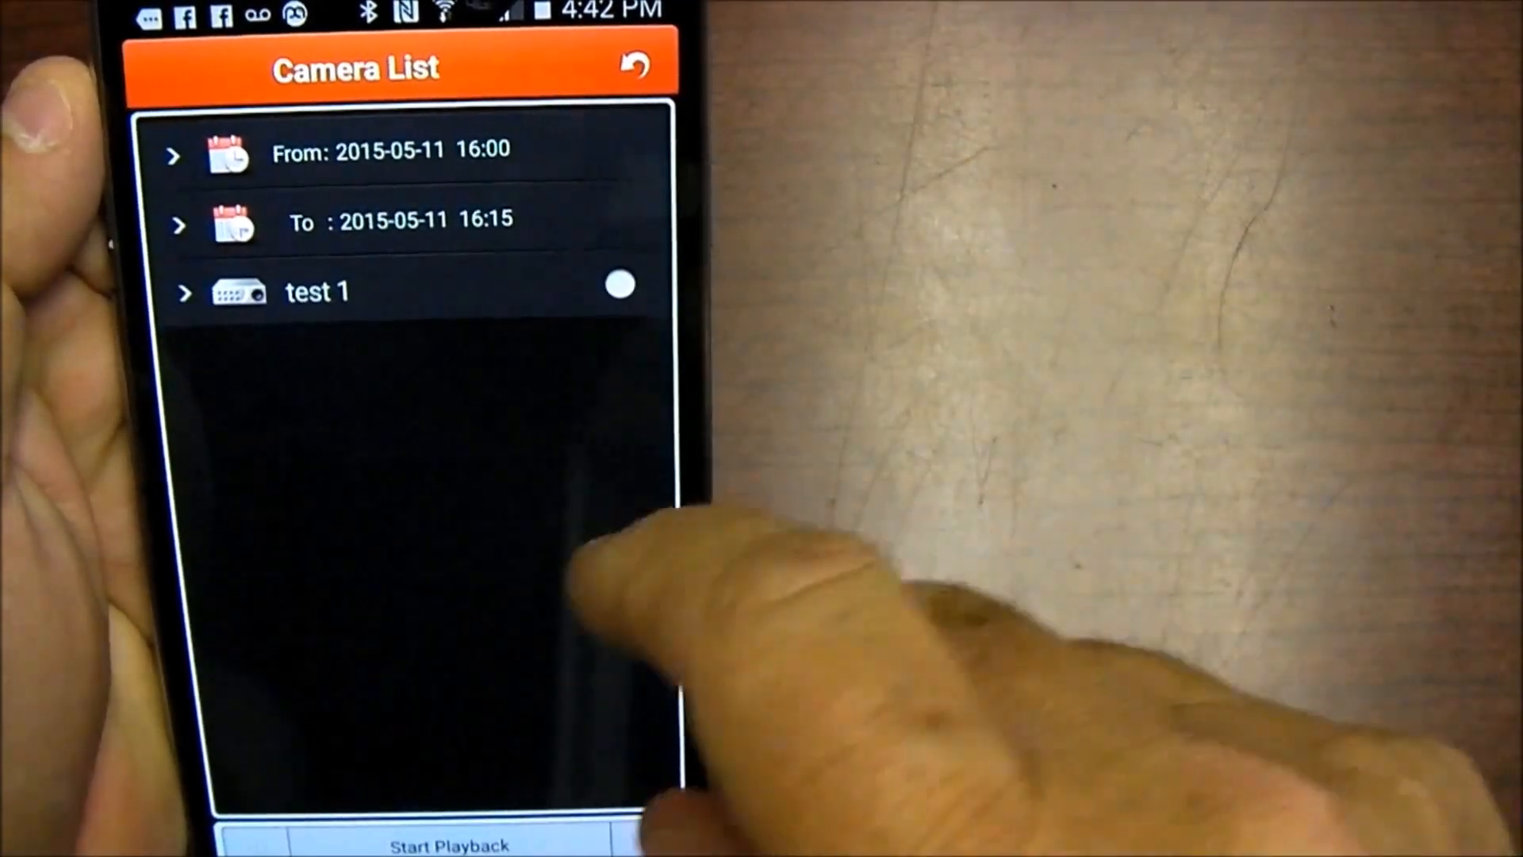
Select Camera 01 under test 1 and start its playback
left_click(318, 290)
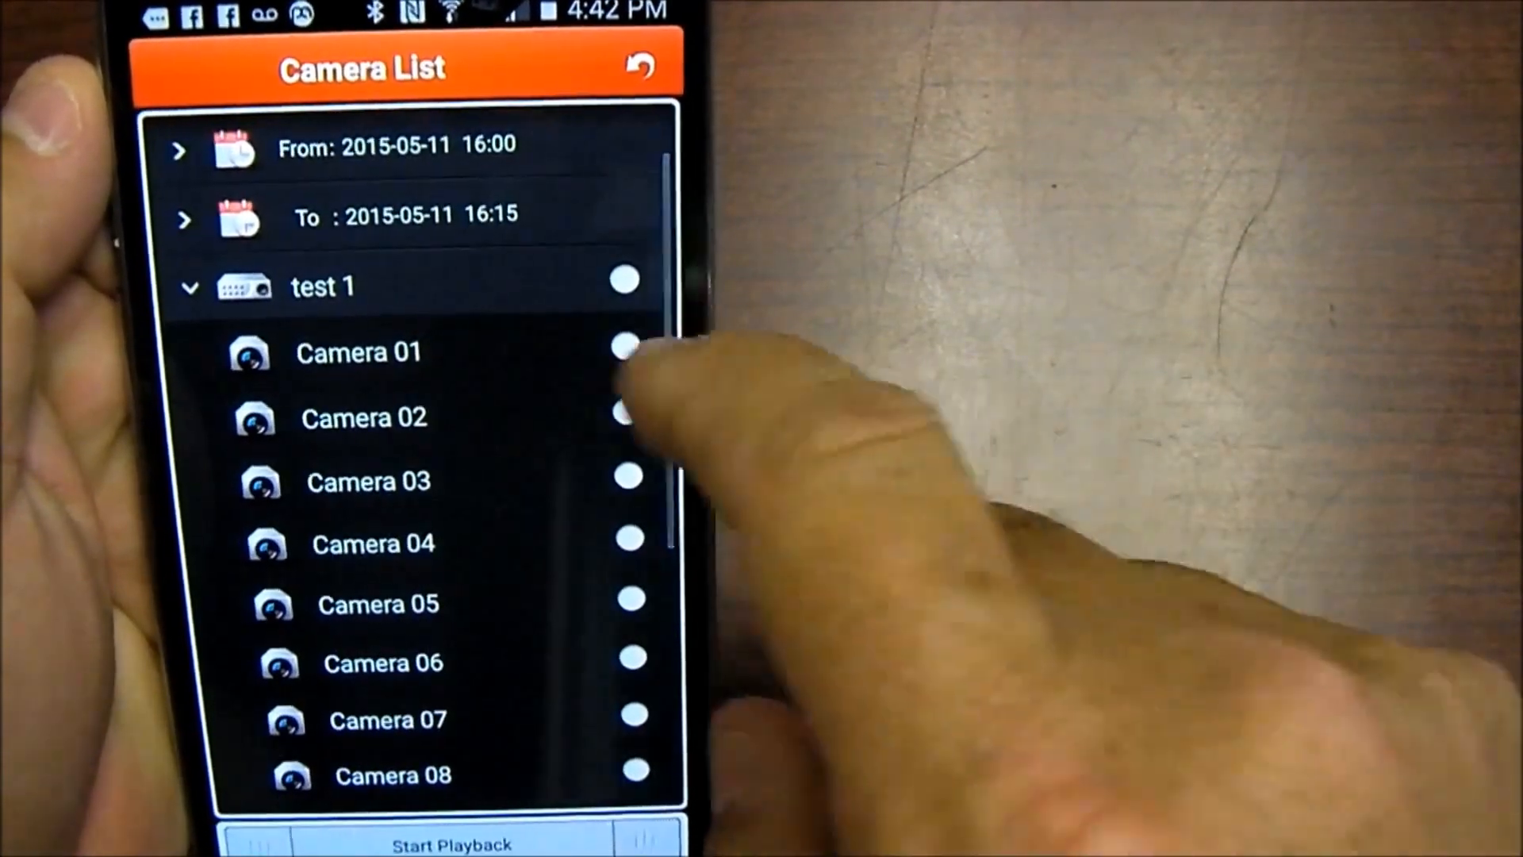
left_click(624, 345)
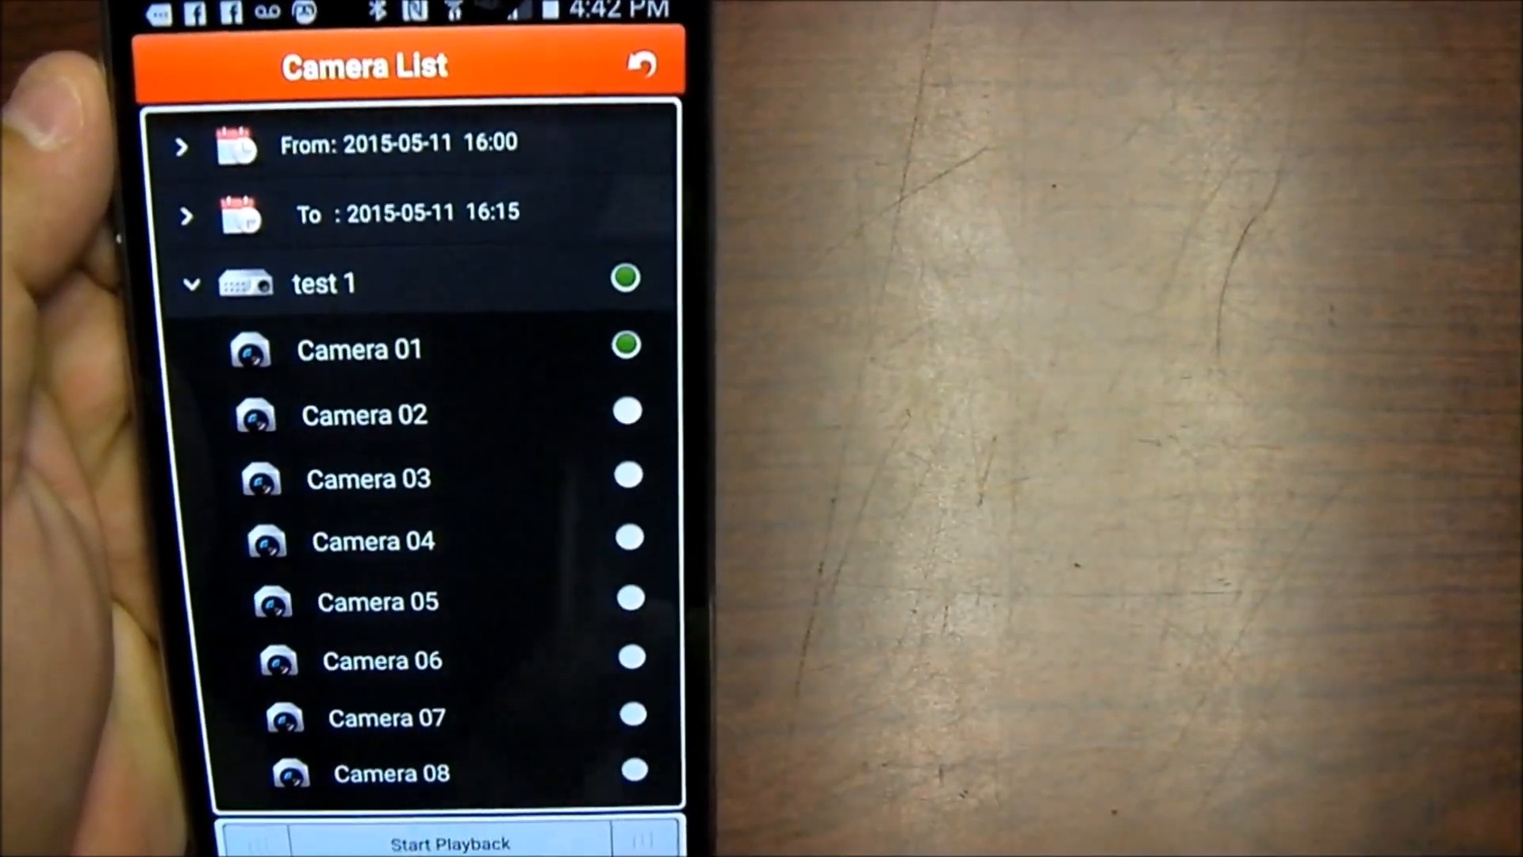
left_click(449, 841)
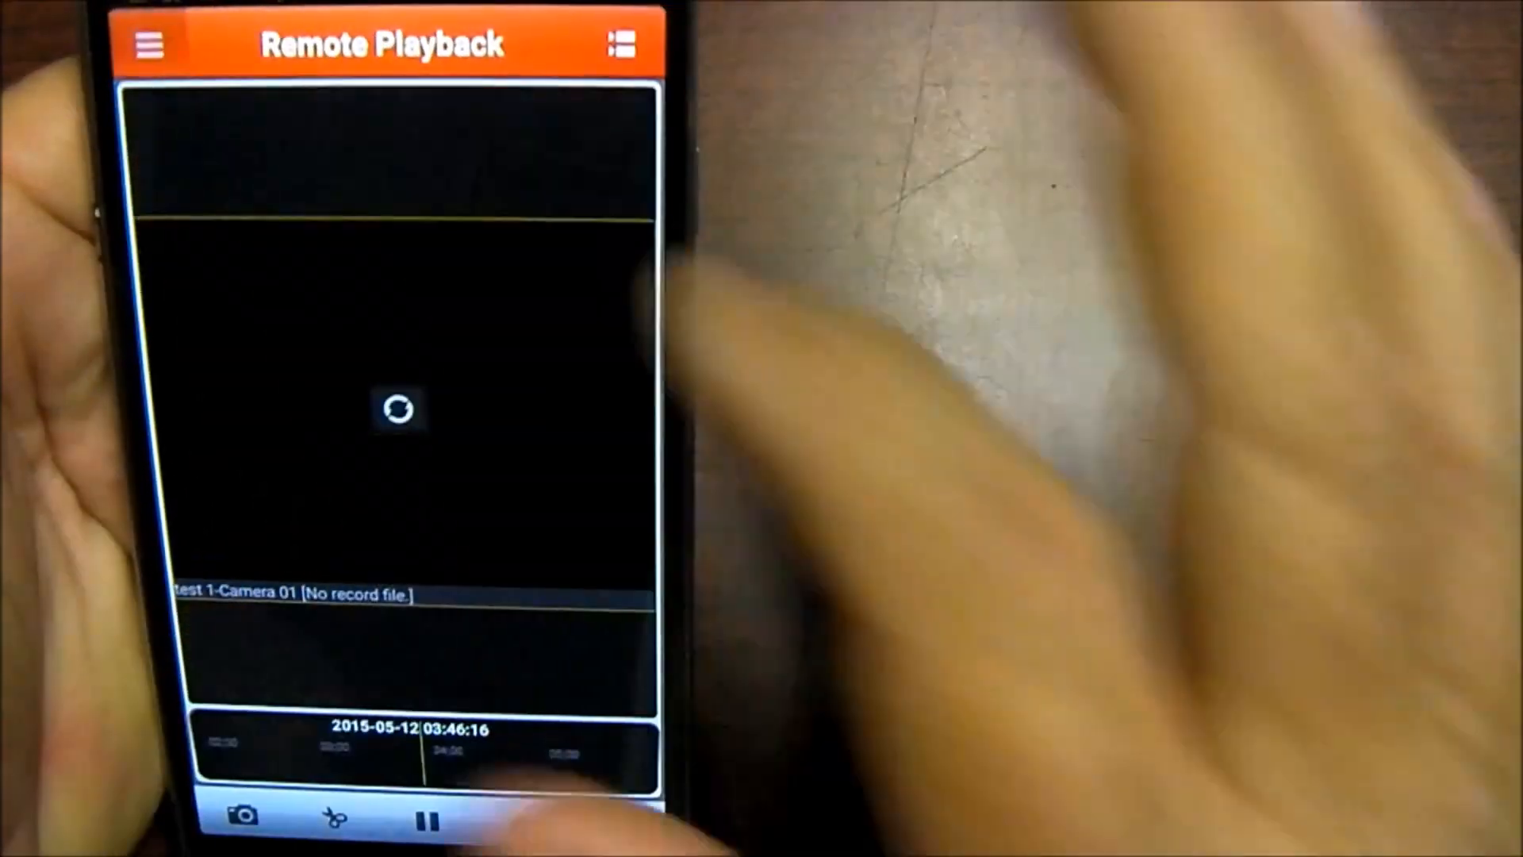
left_click(151, 46)
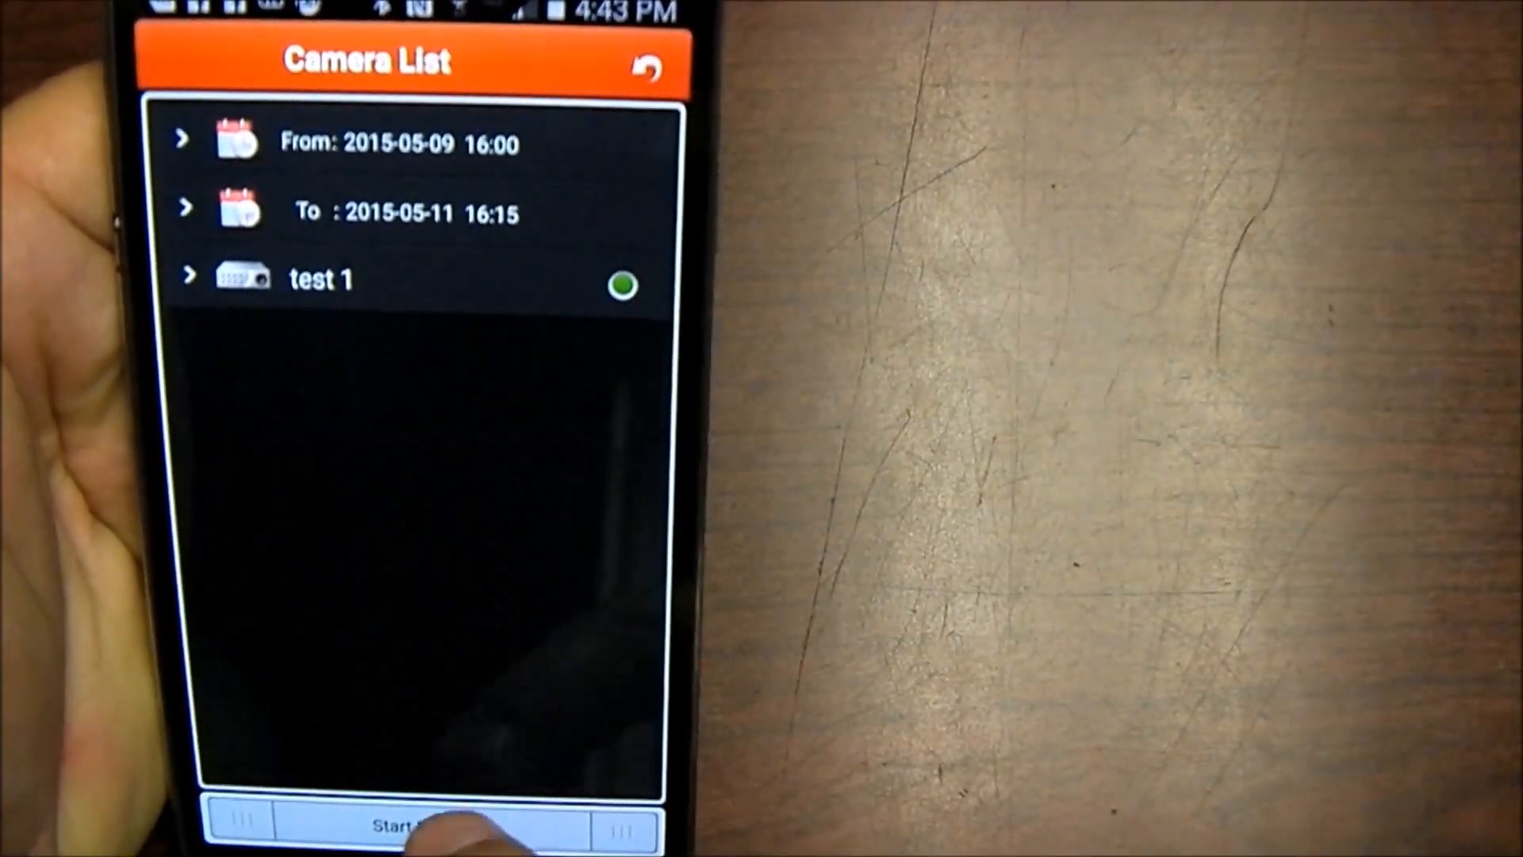
left_click(418, 825)
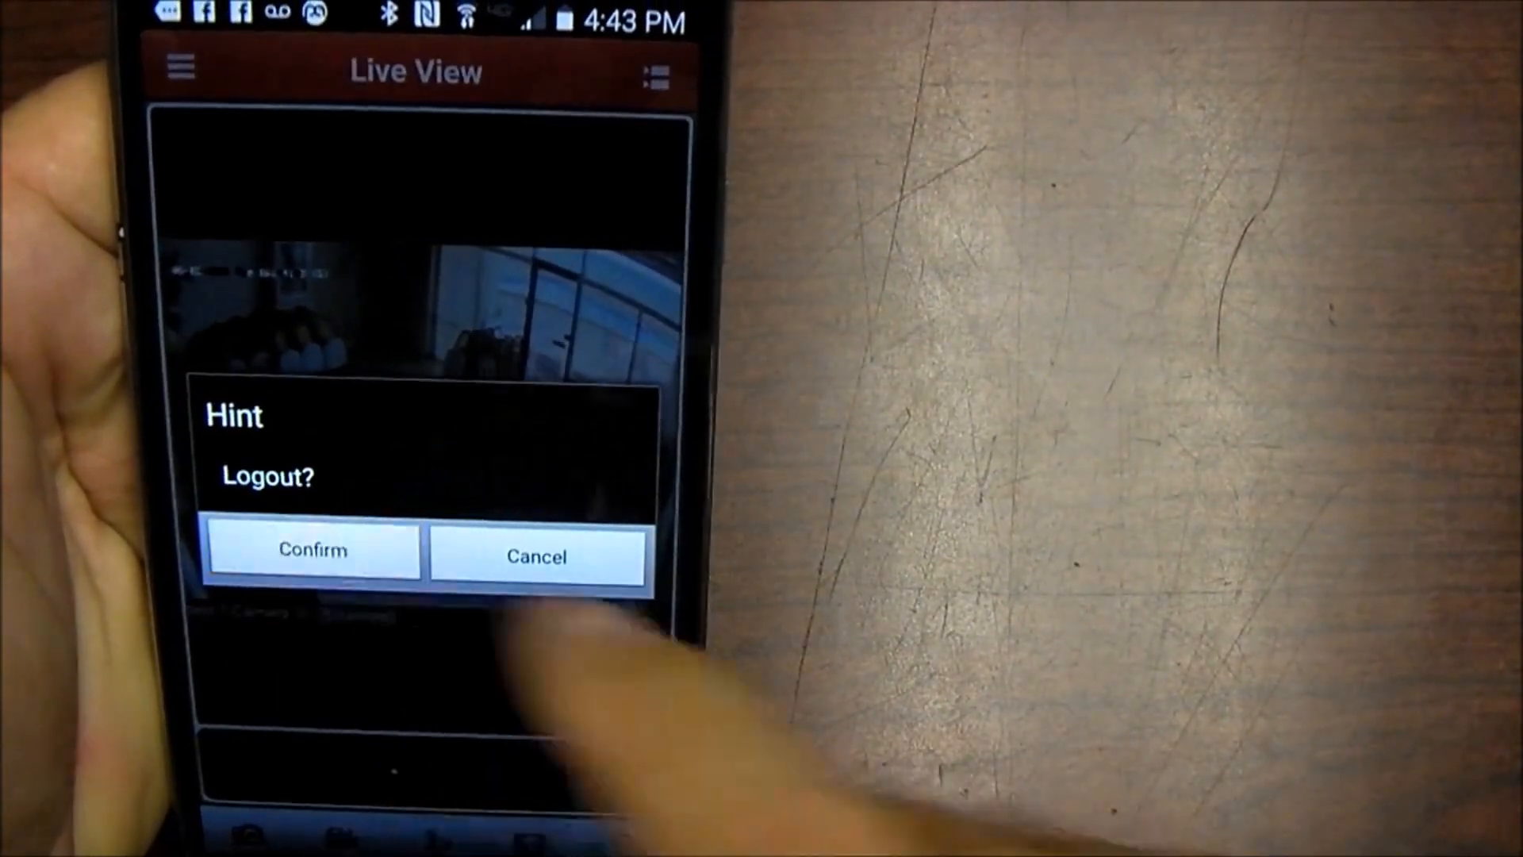
Confirm the Logout? prompt to end the session
left_click(313, 550)
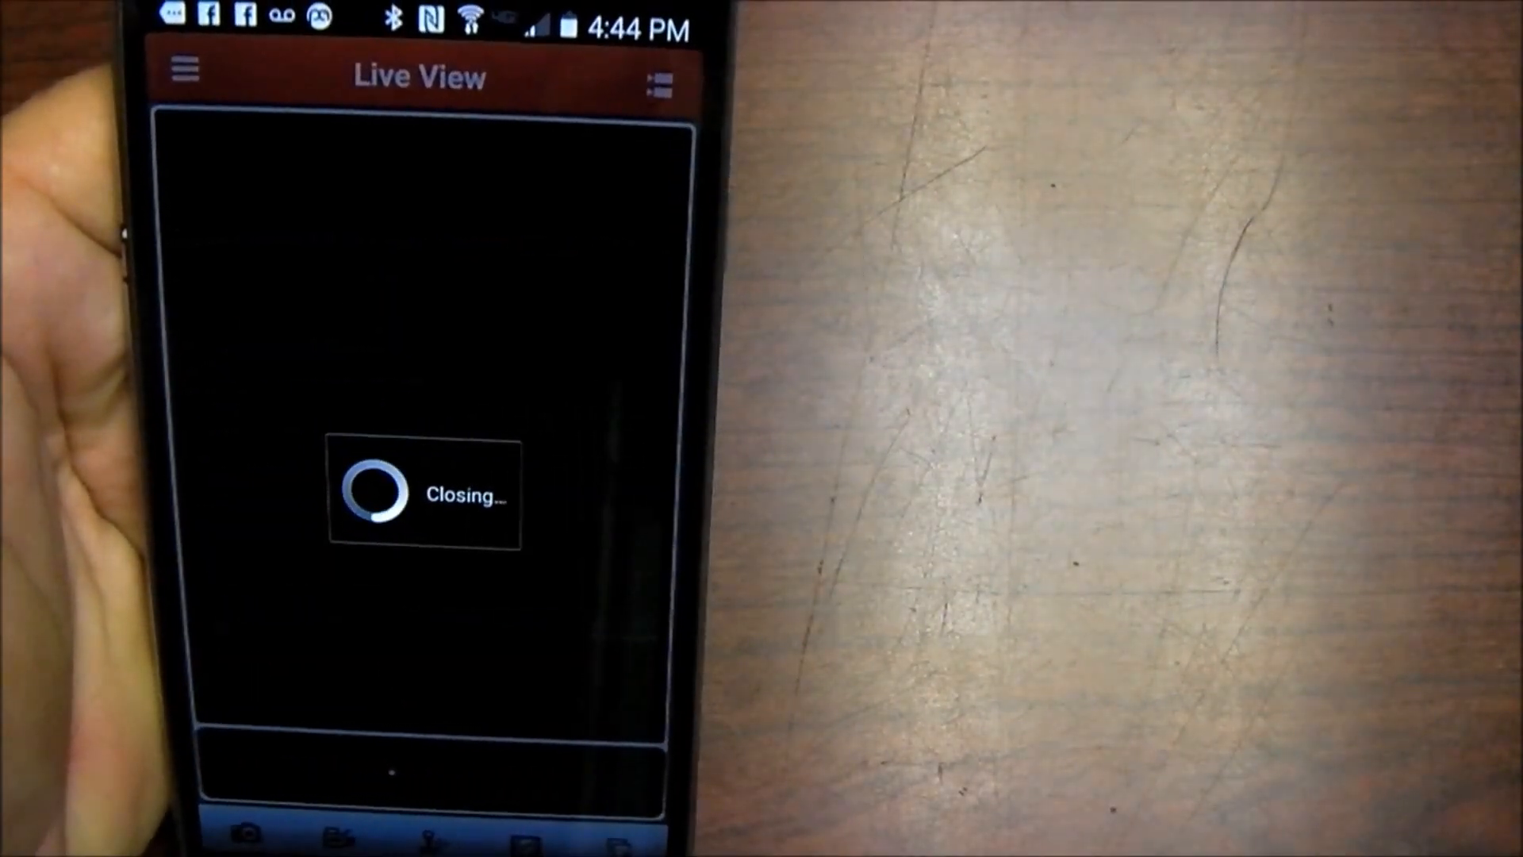